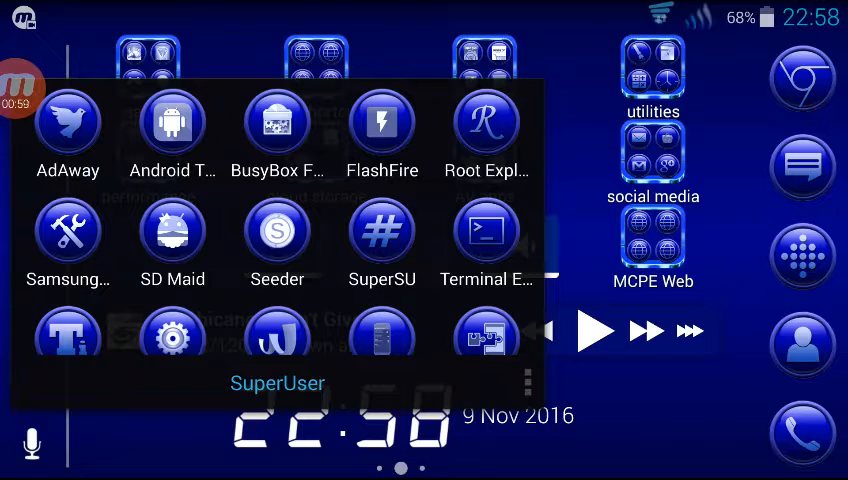
Launch Root Explorer and scroll the storage list down toward the Download folder
click(484, 122)
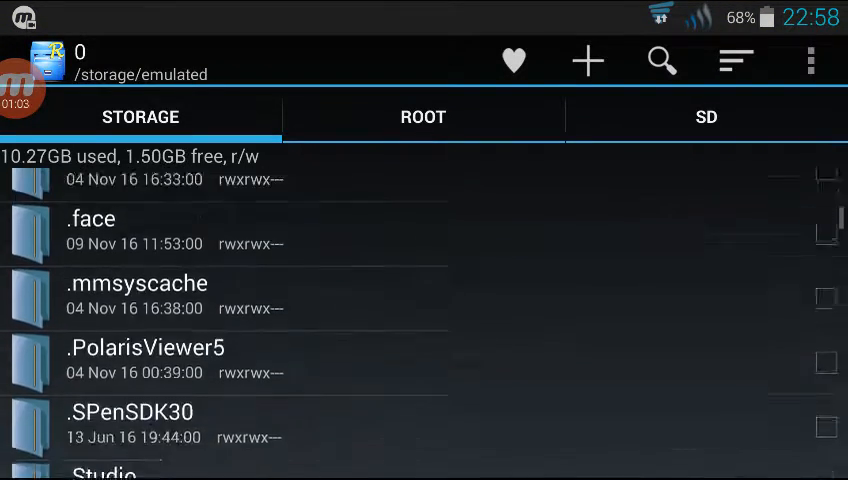
scroll(down, 3)
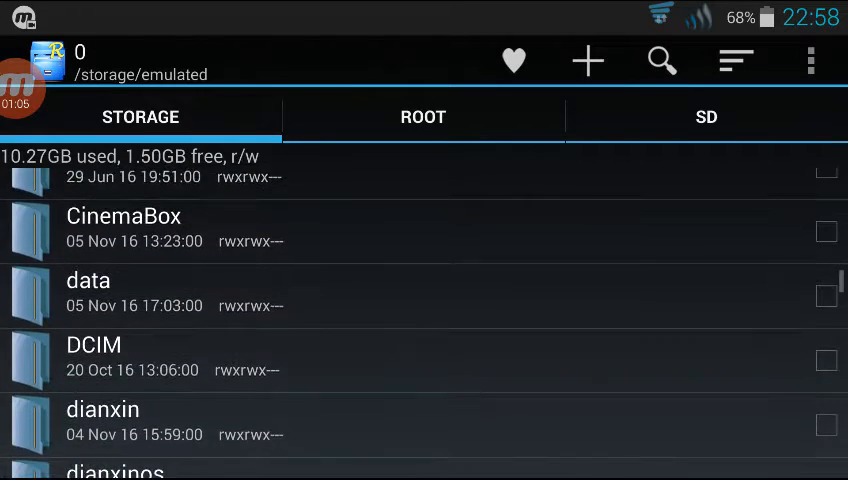
scroll(down, 3)
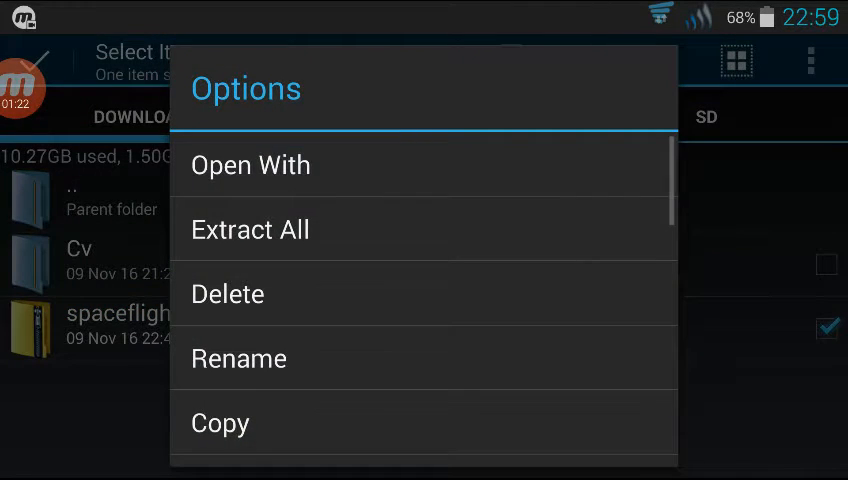
Extract All from the spaceflight archive and go to the extracted world folder
click(250, 228)
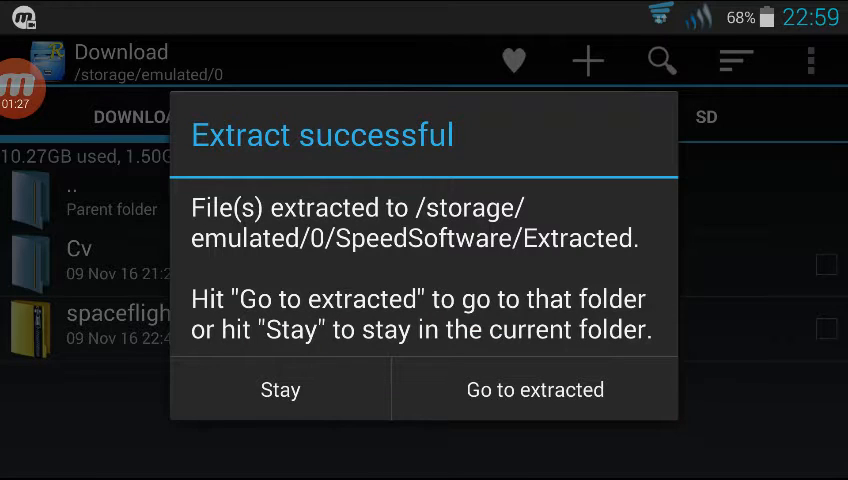
click(534, 388)
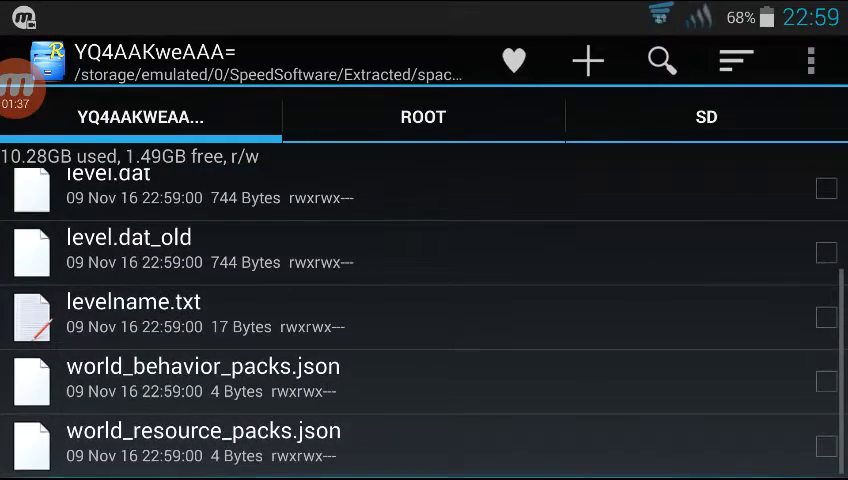
Zip all extracted world files (level.dat etc.) as spaceflight and go to the Archives folder holding it
scroll(down, 3)
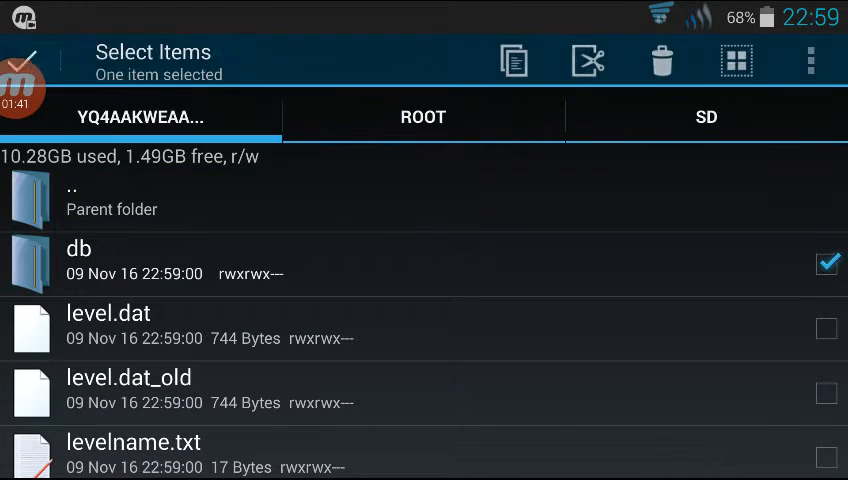
click(736, 60)
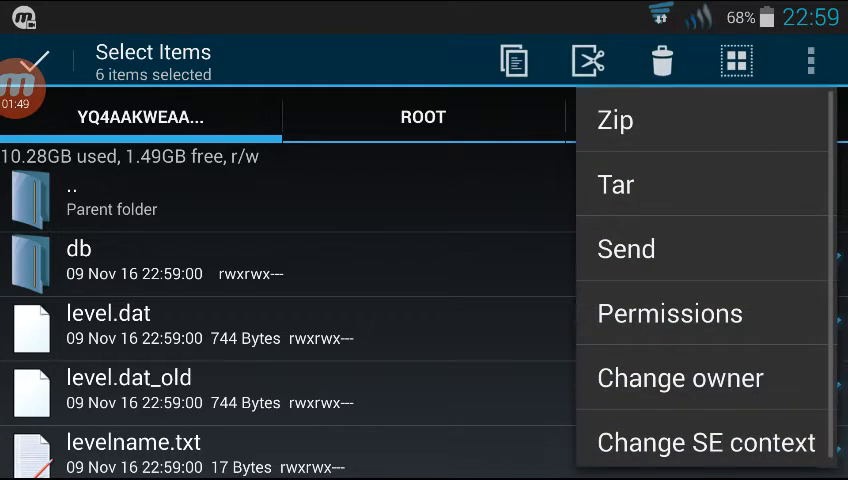
click(616, 120)
text(sp)
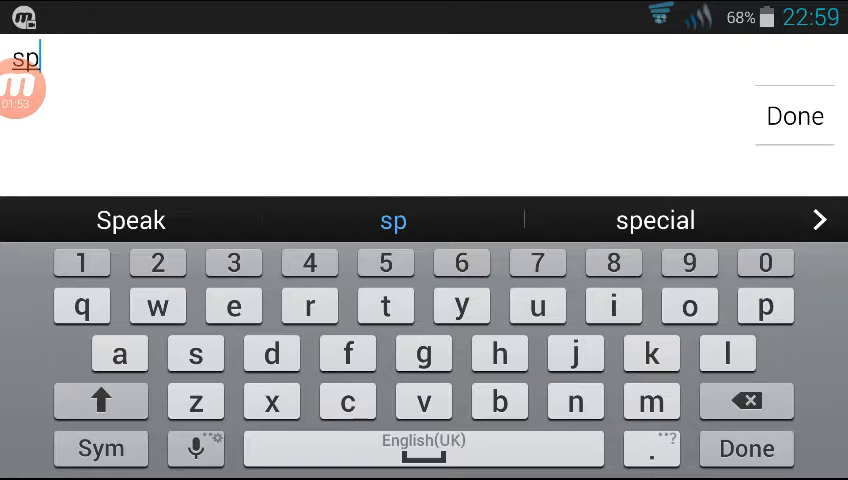
click(392, 220)
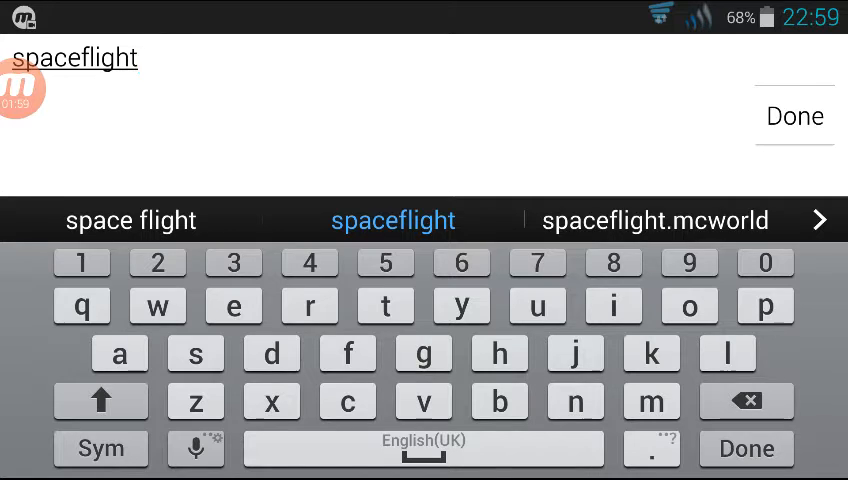
click(744, 448)
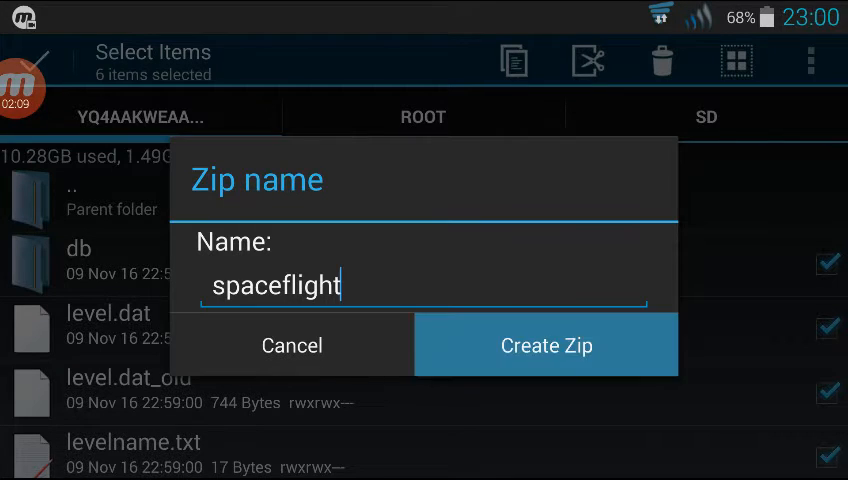
click(546, 344)
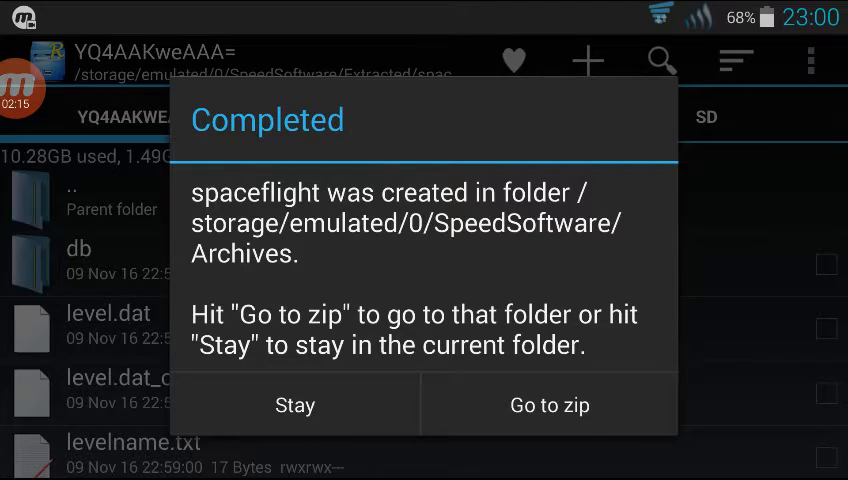
click(548, 404)
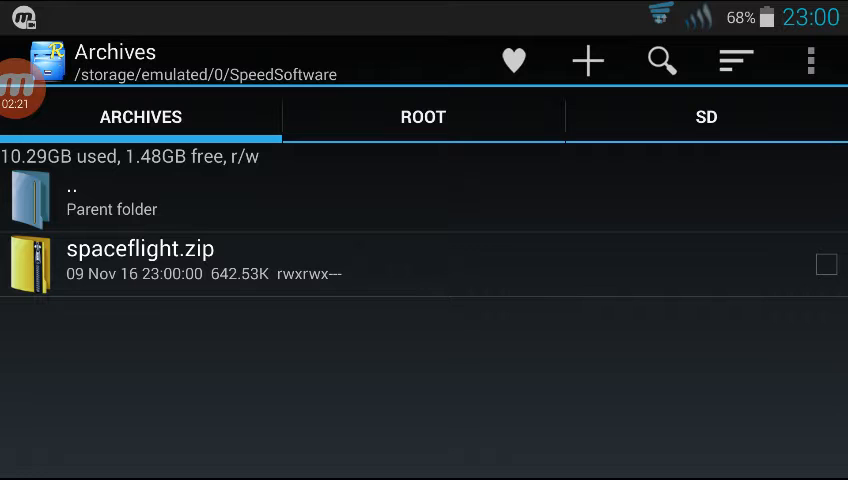
Rename spaceflight.zip in the Archives folder to spaceflight.mcworld and confirm
click(826, 264)
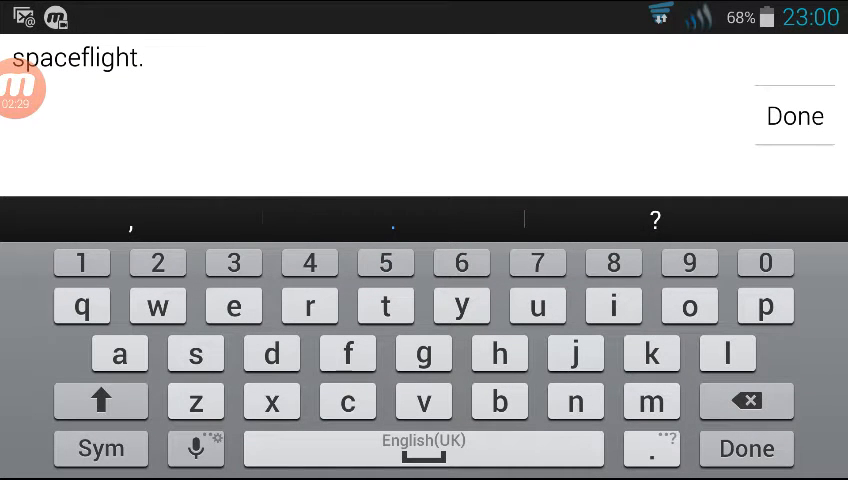
click(648, 400)
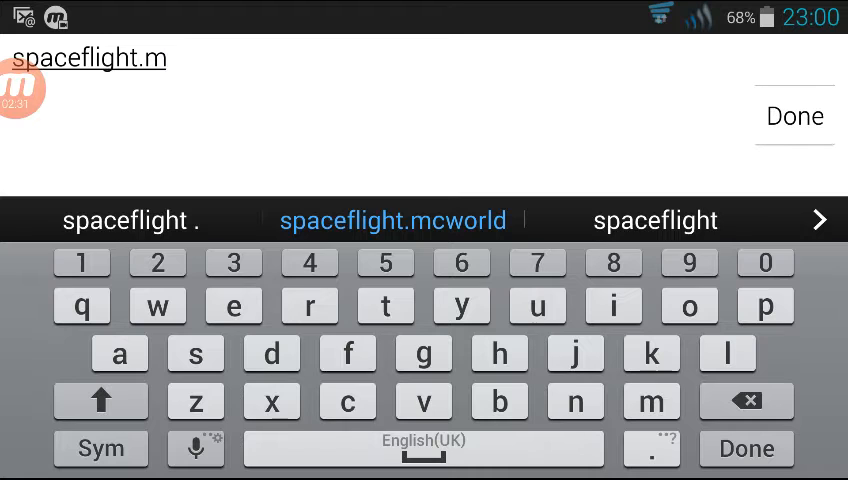
click(308, 304)
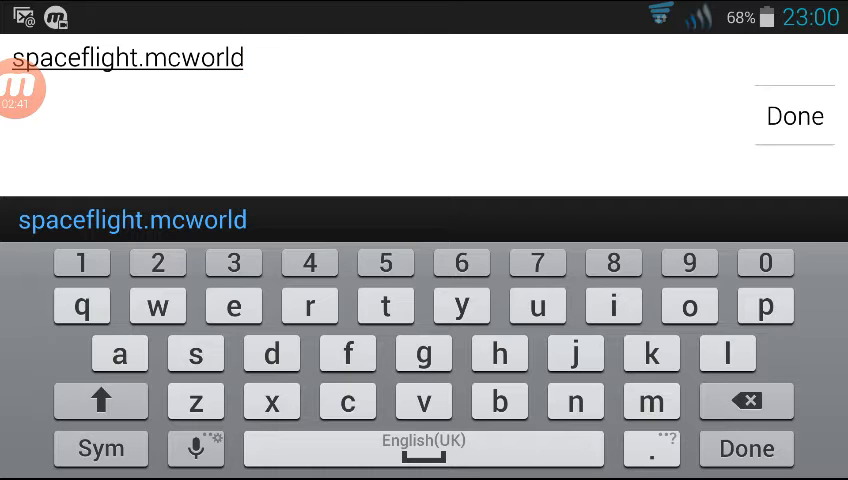
click(794, 116)
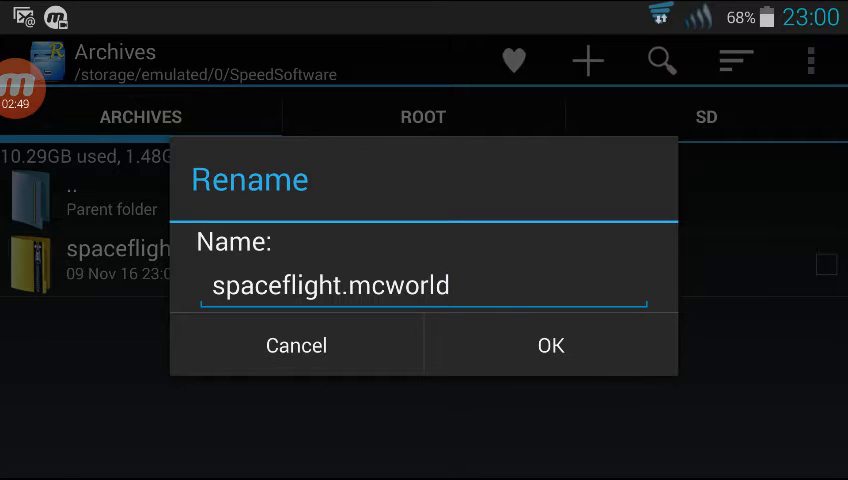
click(550, 344)
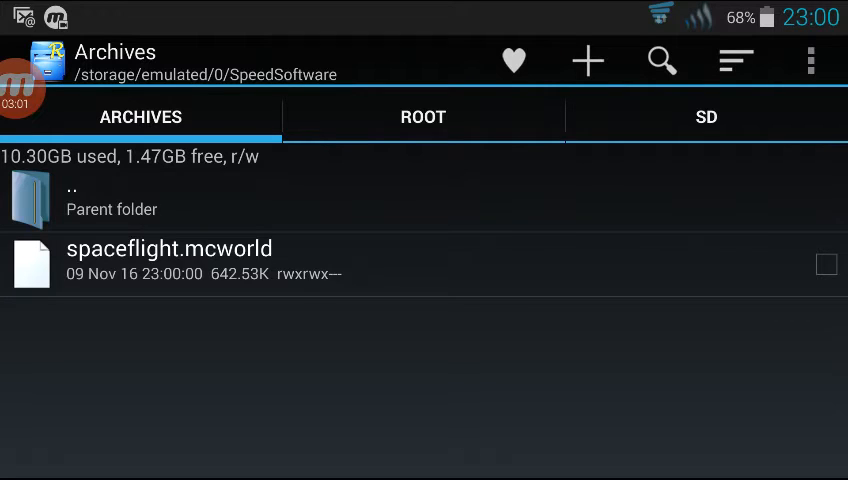
Open spaceflight.mcworld with Minecraft PE just once so the world import begins
click(170, 248)
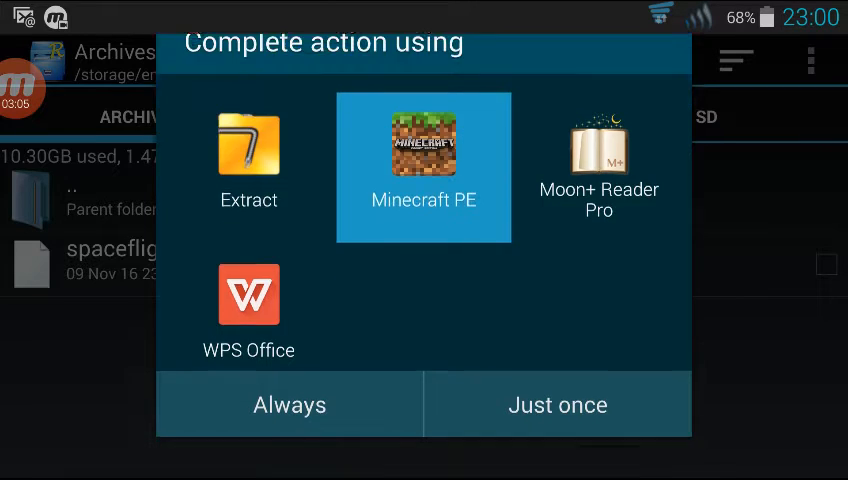
click(556, 404)
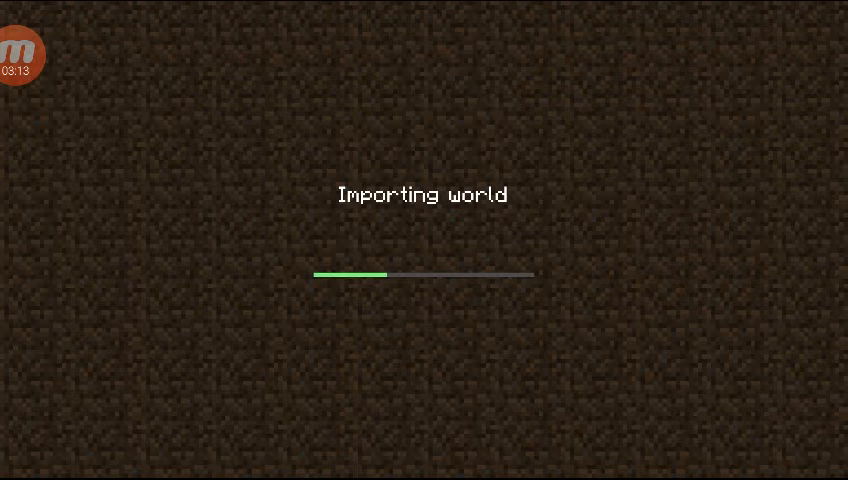